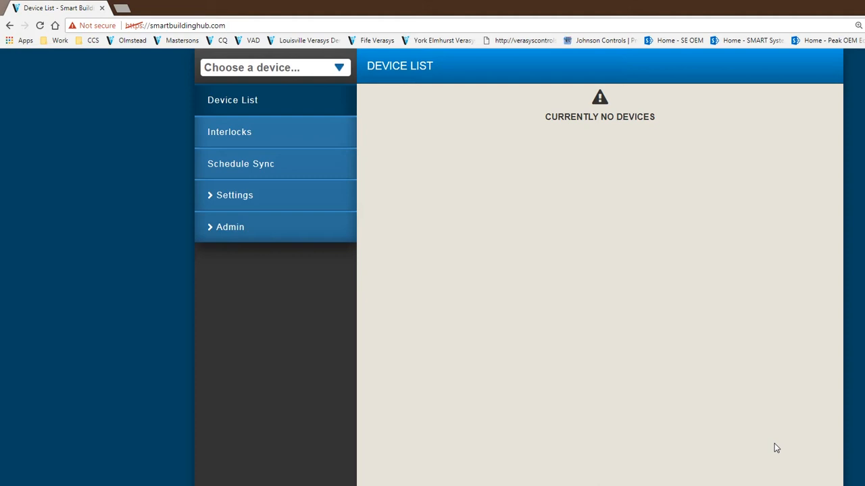
mouse_move(235, 195)
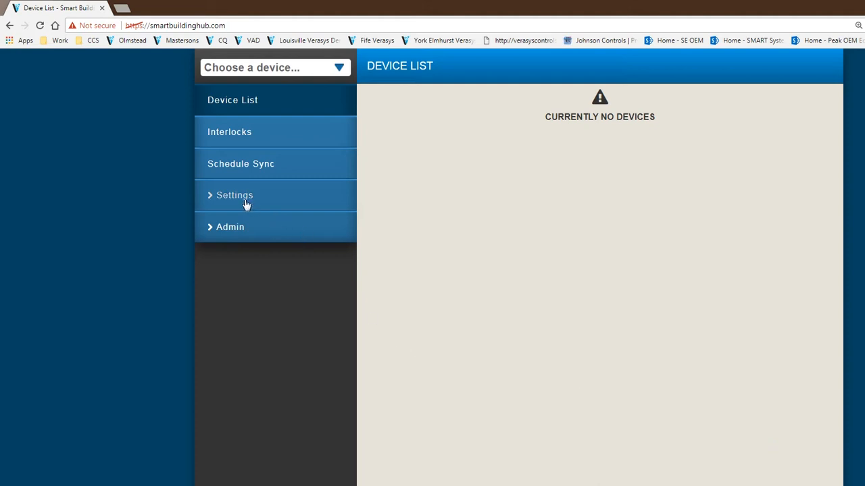
mouse_move(515, 197)
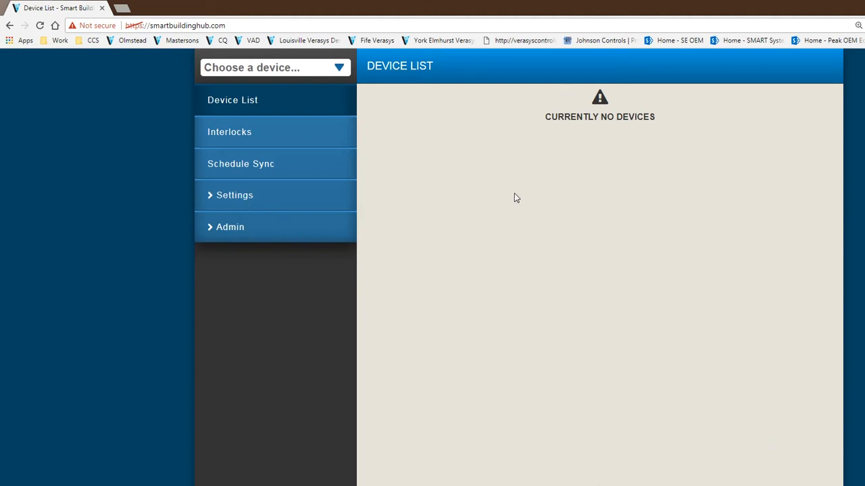
mouse_move(564, 171)
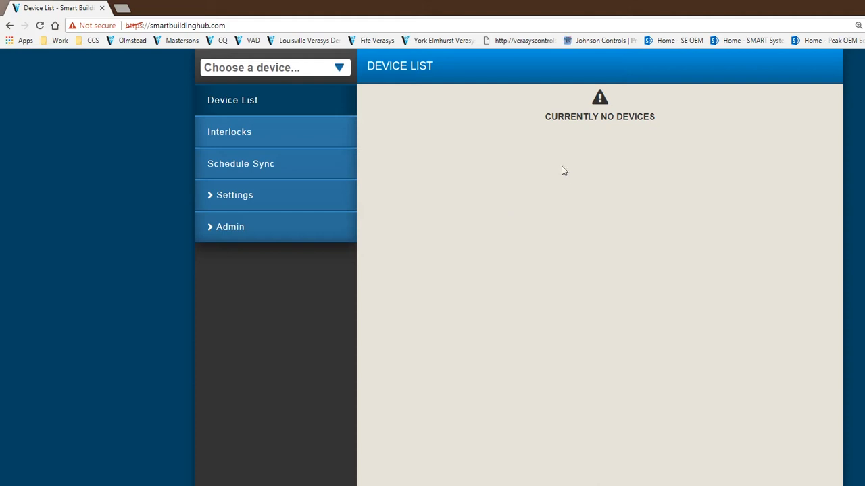
mouse_move(346, 217)
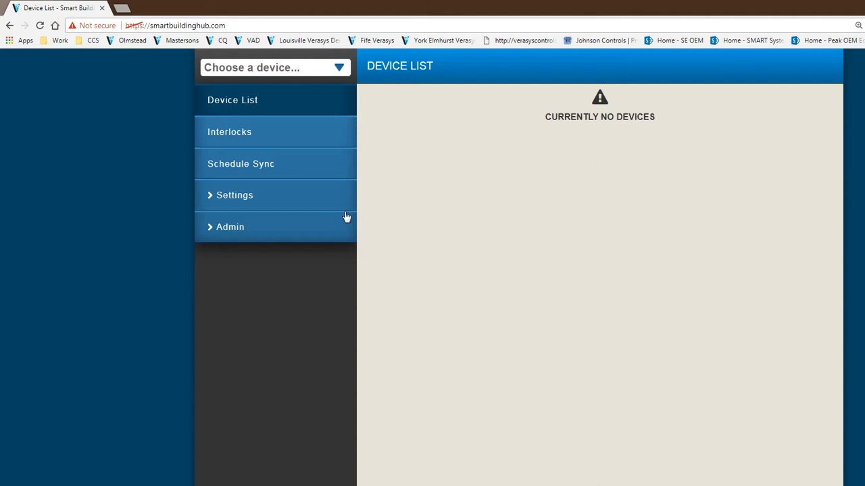
Navigate from Settings to the Software Updates page with its firmware upload form
click(235, 195)
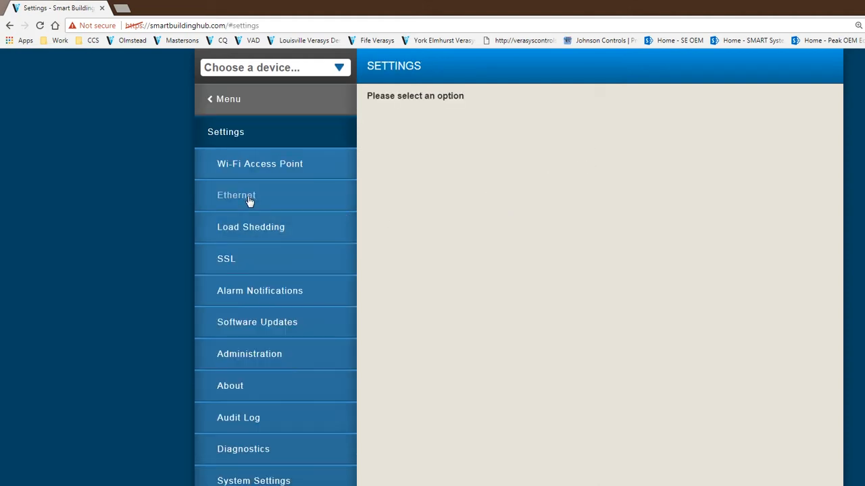
mouse_move(285, 328)
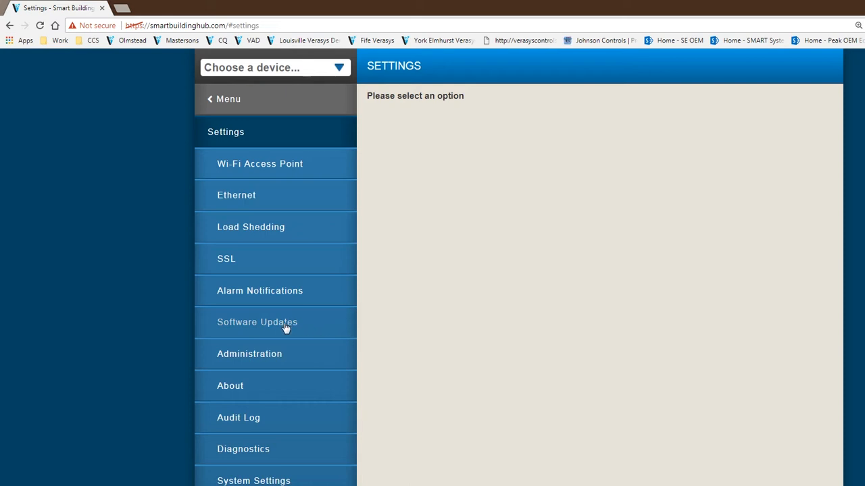
click(257, 322)
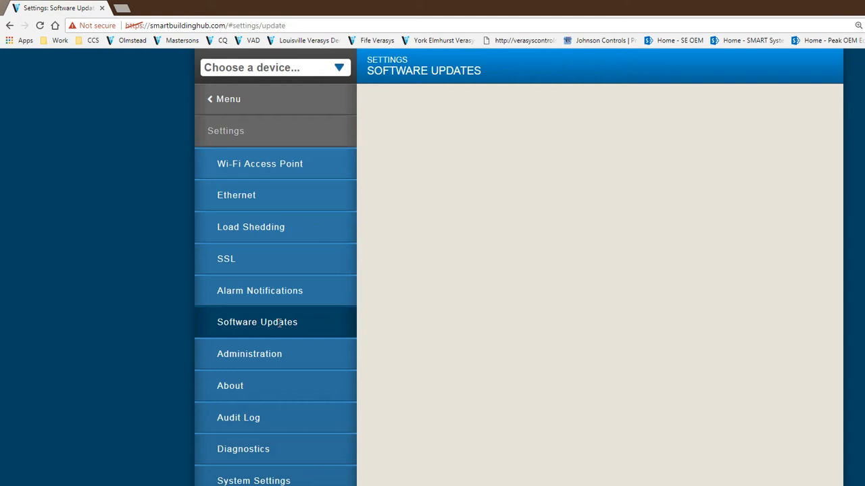
click(257, 322)
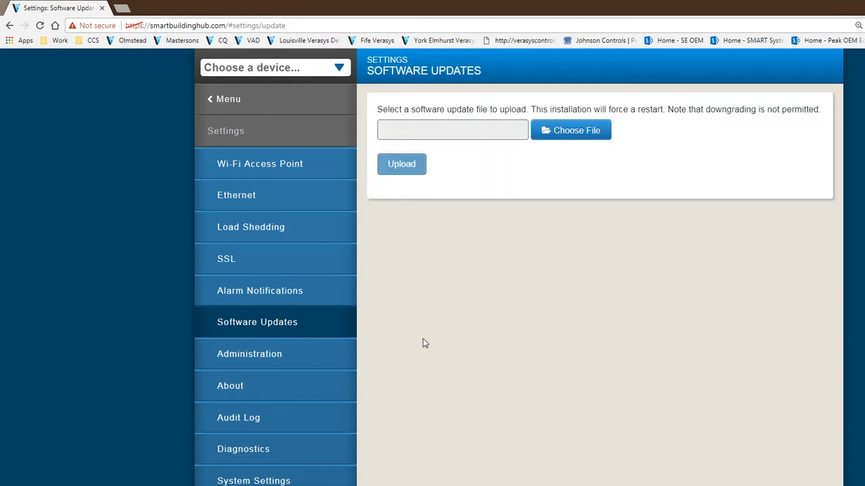
mouse_move(529, 251)
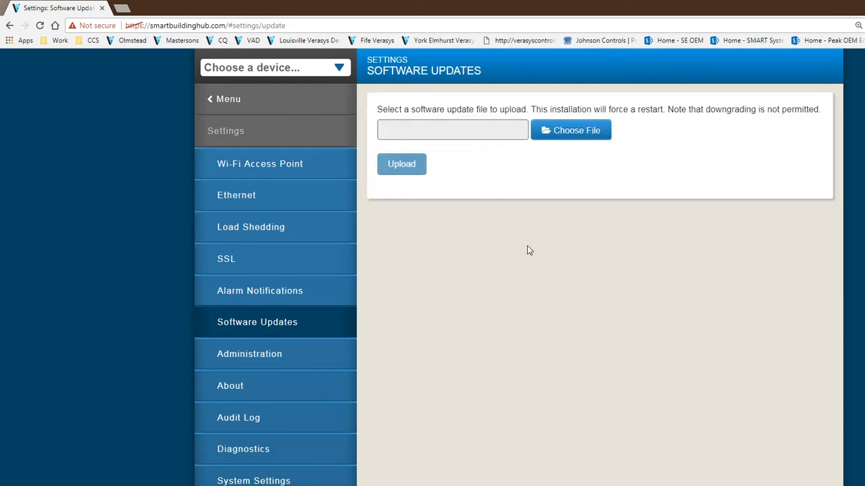
mouse_move(530, 242)
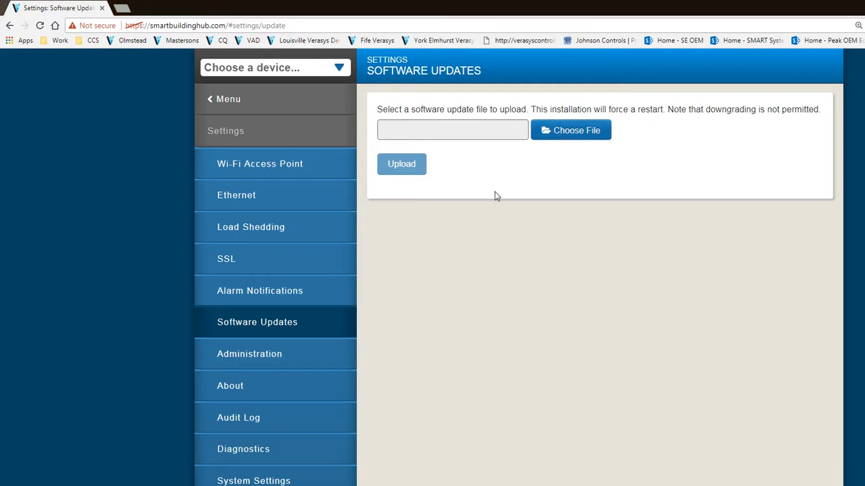
Choose SBH-1.0.0.753.bin as the firmware file to upload
click(570, 130)
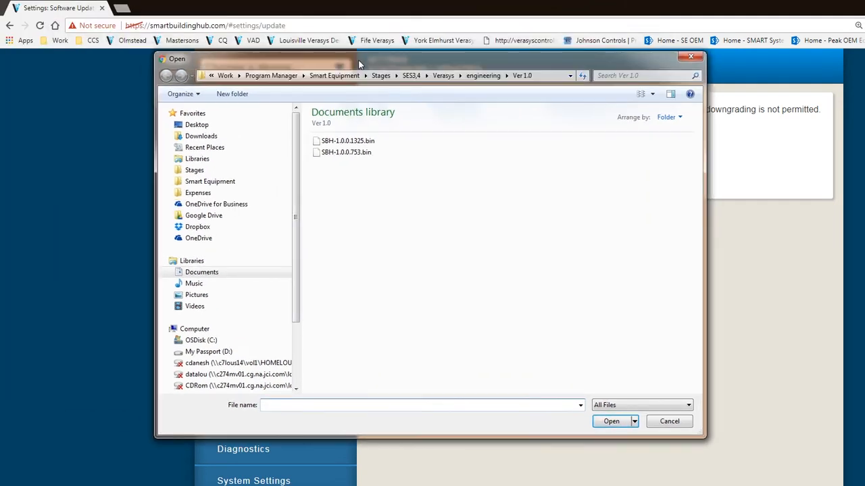
mouse_move(342, 252)
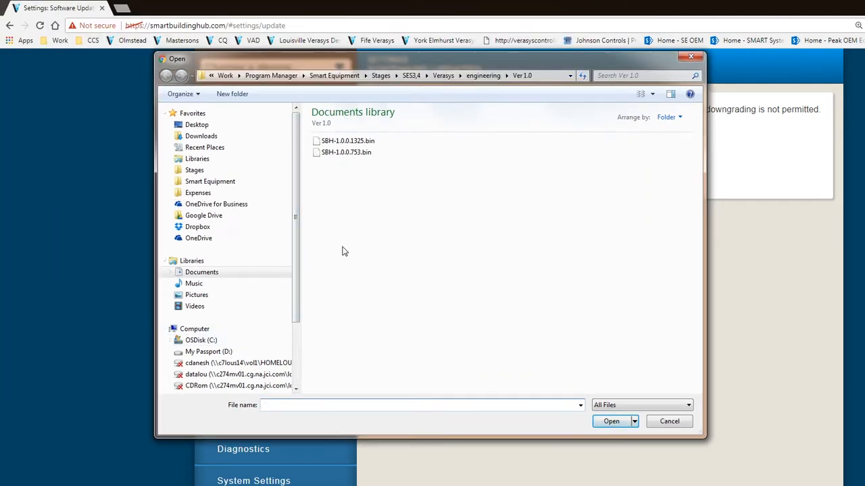
mouse_move(401, 283)
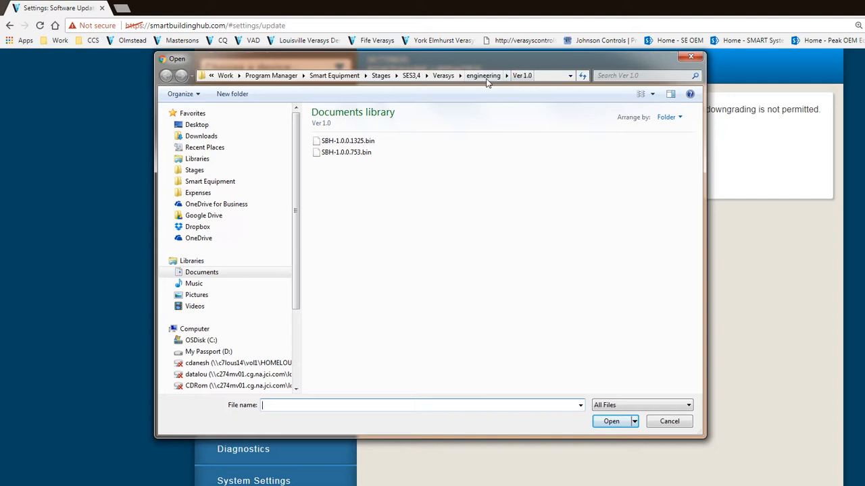
mouse_move(528, 91)
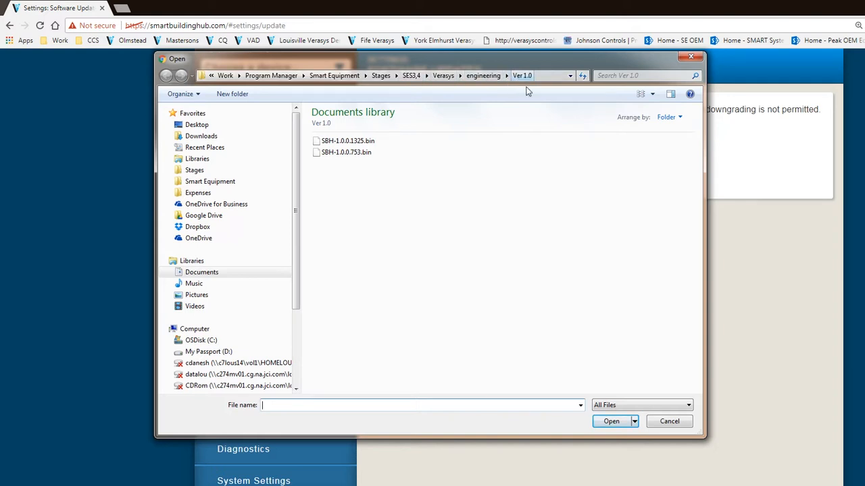
mouse_move(456, 173)
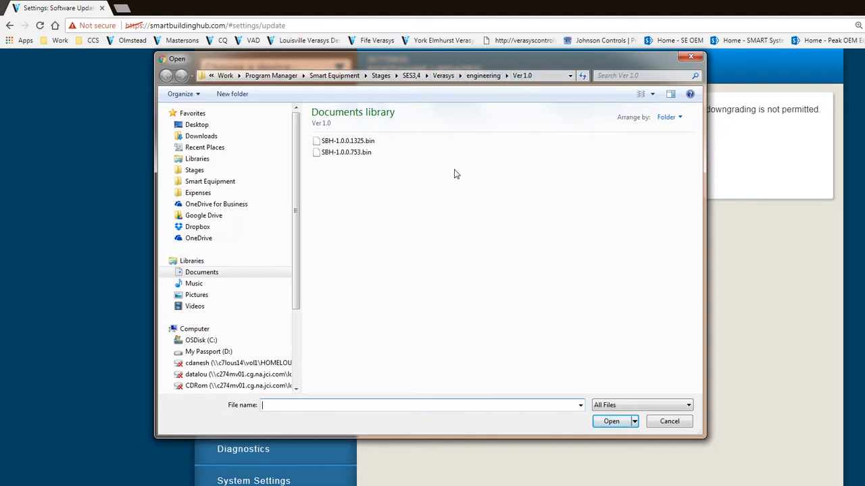
click(346, 152)
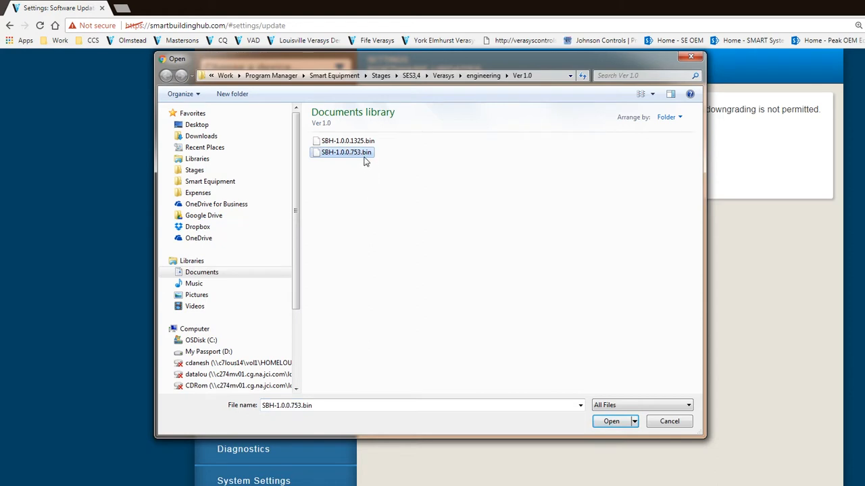
click(611, 421)
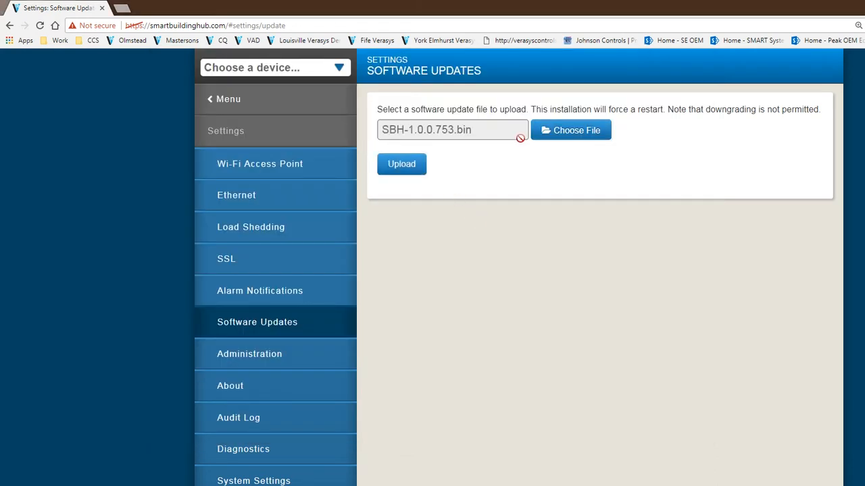
Upload the firmware, getting 'Upload successful' for 1.0.0.400 to 1.0.0.753
click(401, 164)
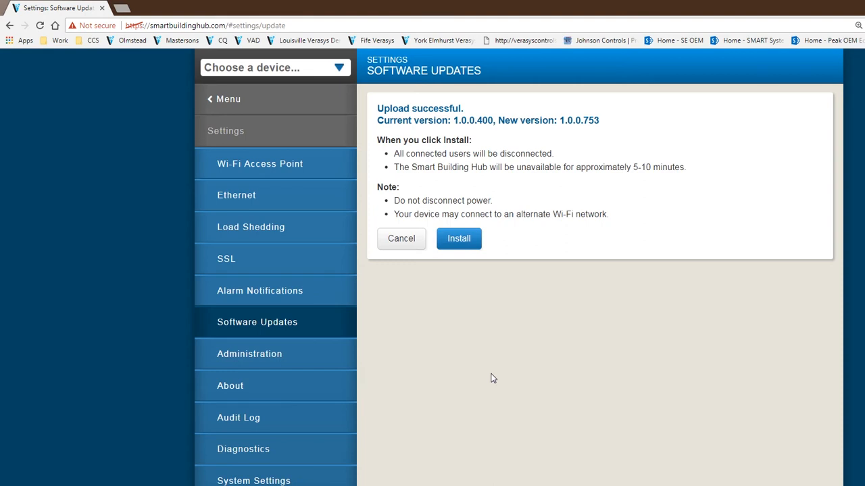
mouse_move(459, 238)
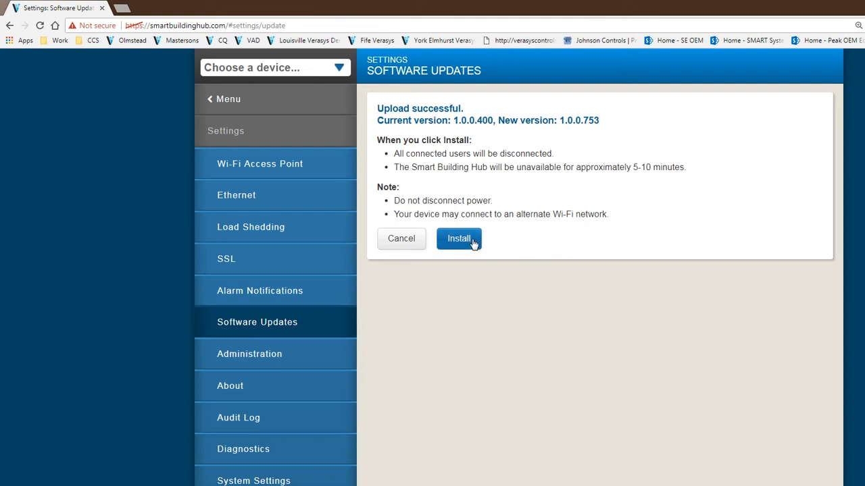
Install the uploaded 1.0.0.753 firmware, reaching the update-in-progress page
click(458, 238)
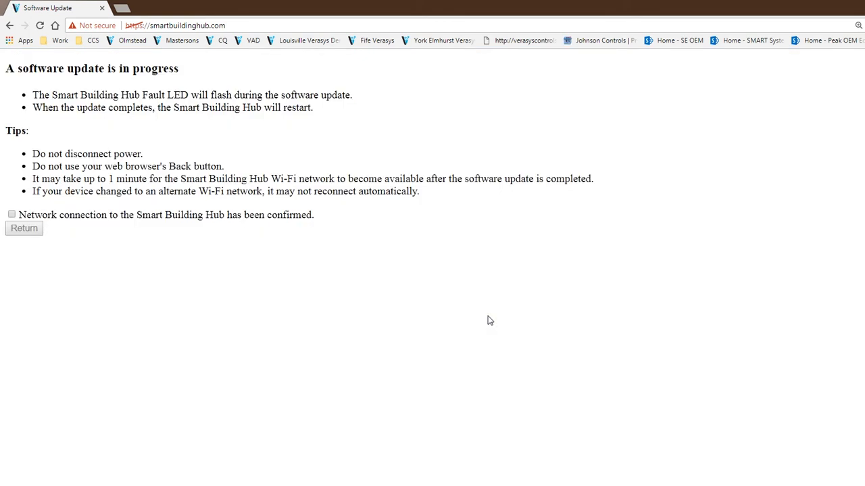
mouse_move(572, 5)
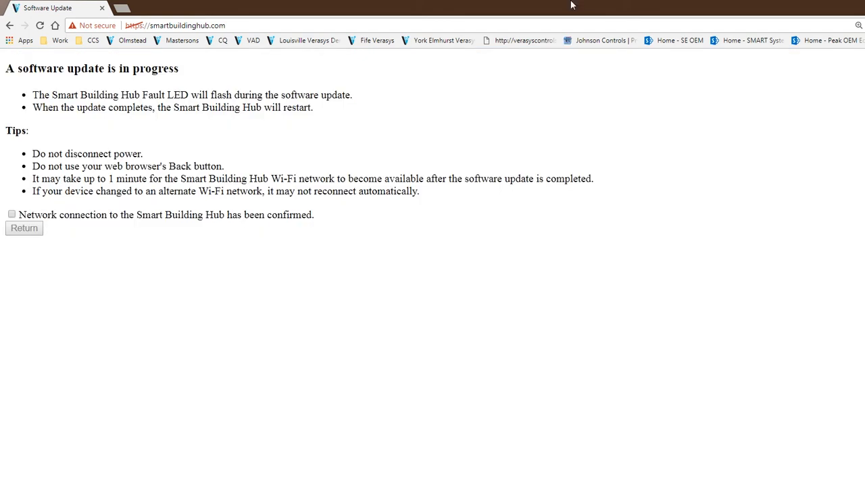
mouse_move(576, 208)
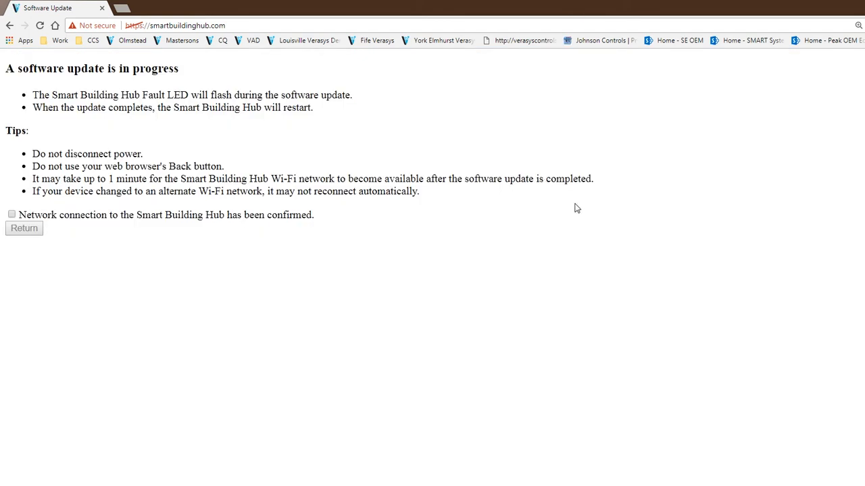